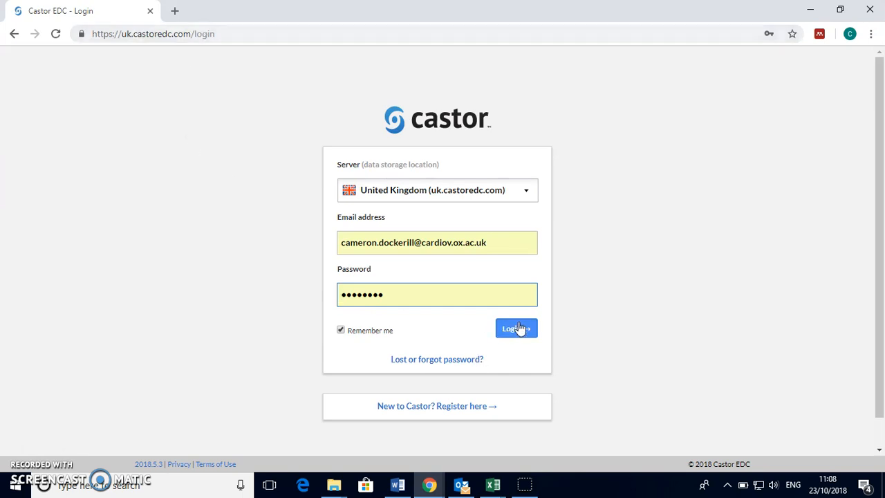
Log in with the filled-in credentials, reaching the My studies overview of three studies.
click(511, 327)
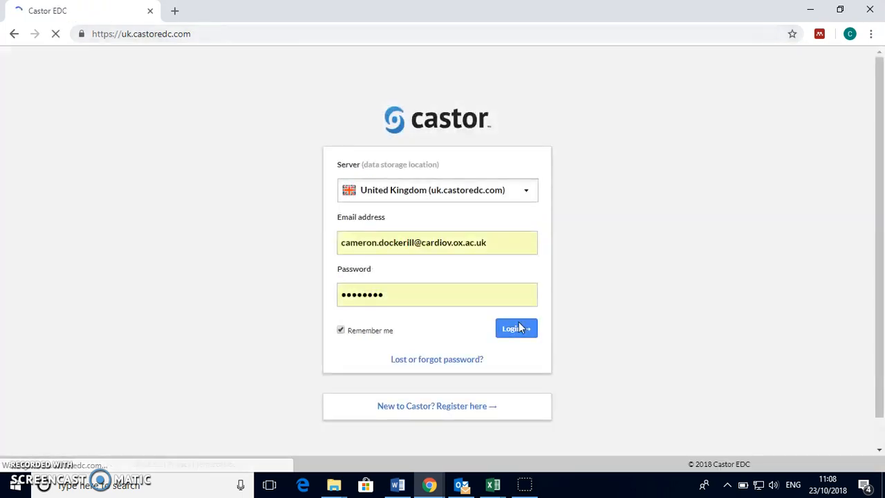
click(515, 328)
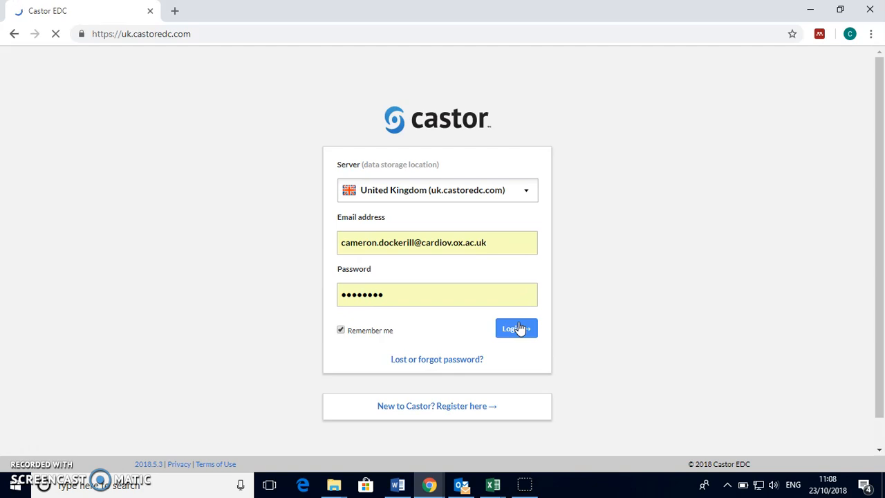
click(516, 328)
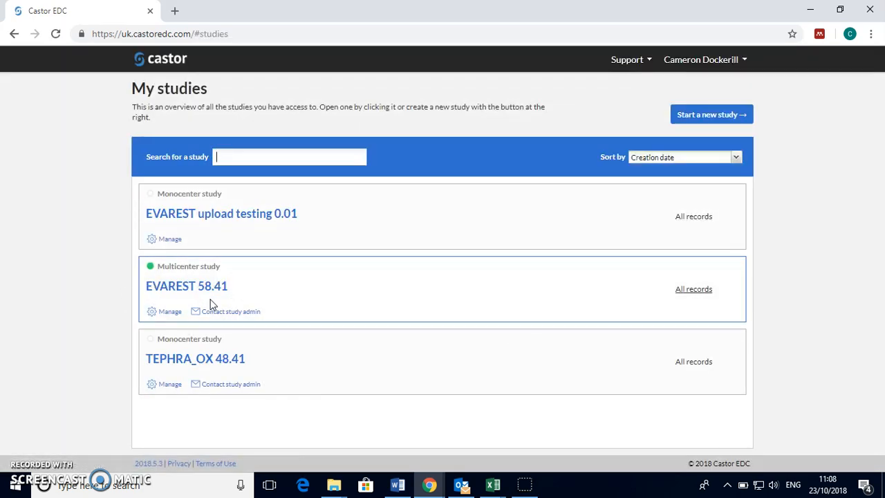
mouse_move(246, 297)
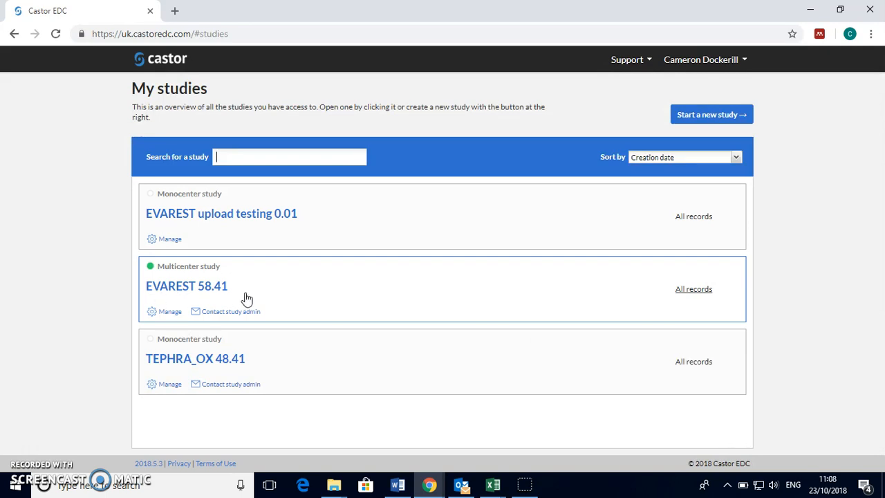
Enter the EVAREST upload testing 0.01 study and load its Records list.
click(221, 213)
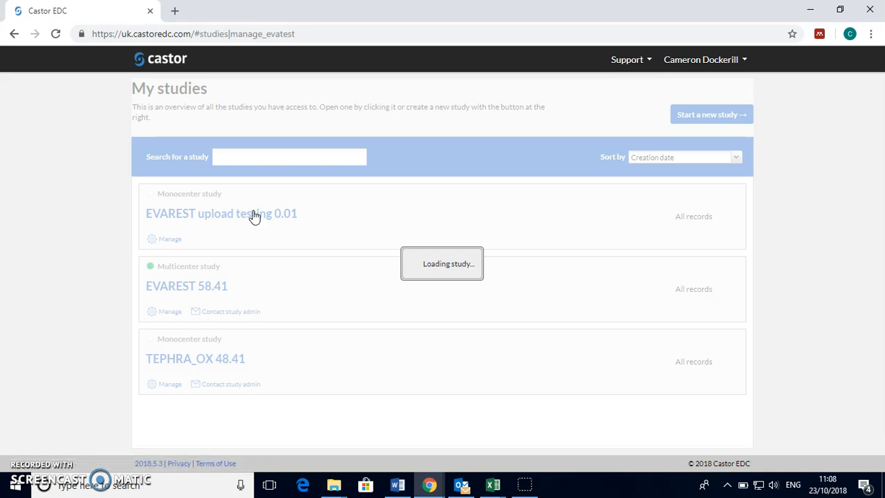
click(221, 213)
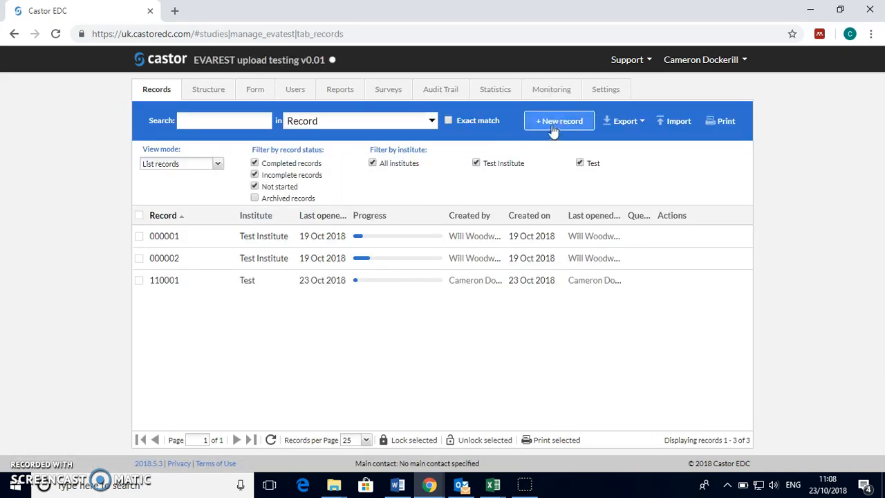
Add a new record with Institute Test and Record ID 110002.
click(559, 120)
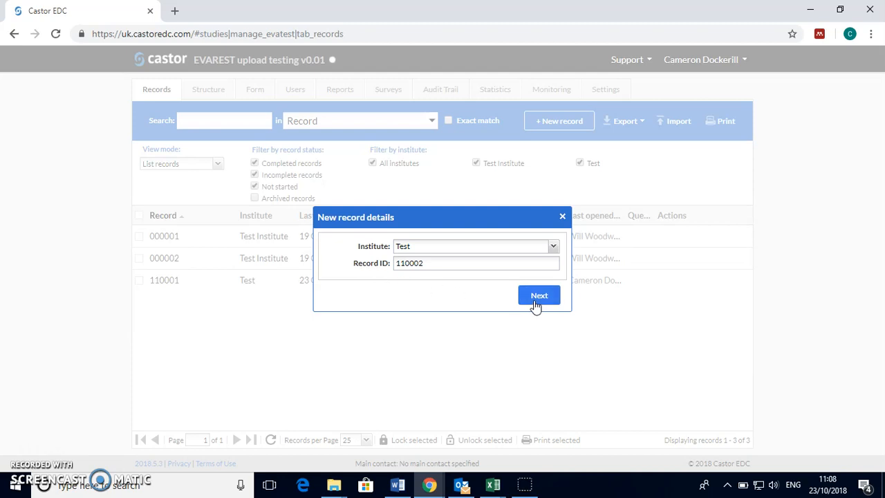
click(539, 296)
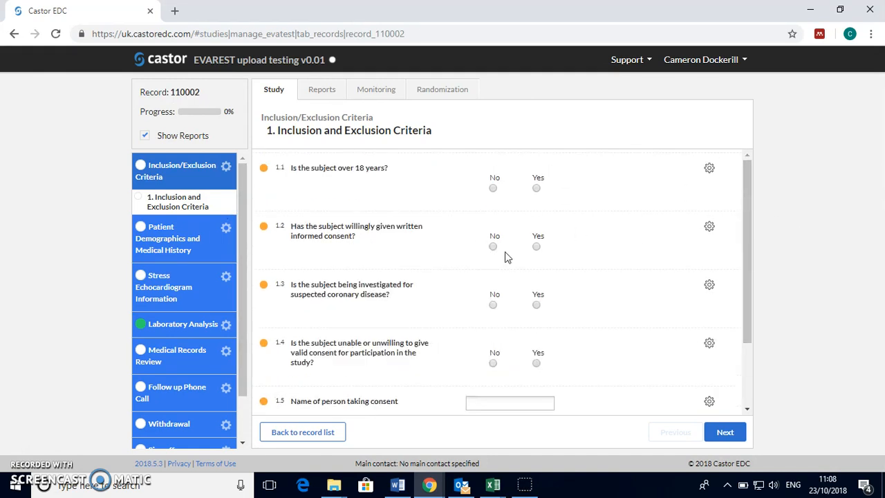
mouse_move(498, 251)
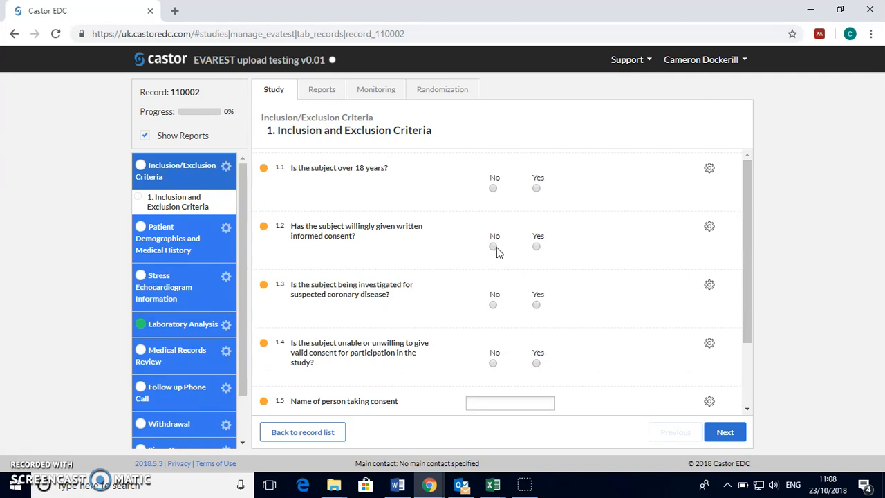
Answer informed consent question 1.2 as No, then change it to Yes.
click(493, 246)
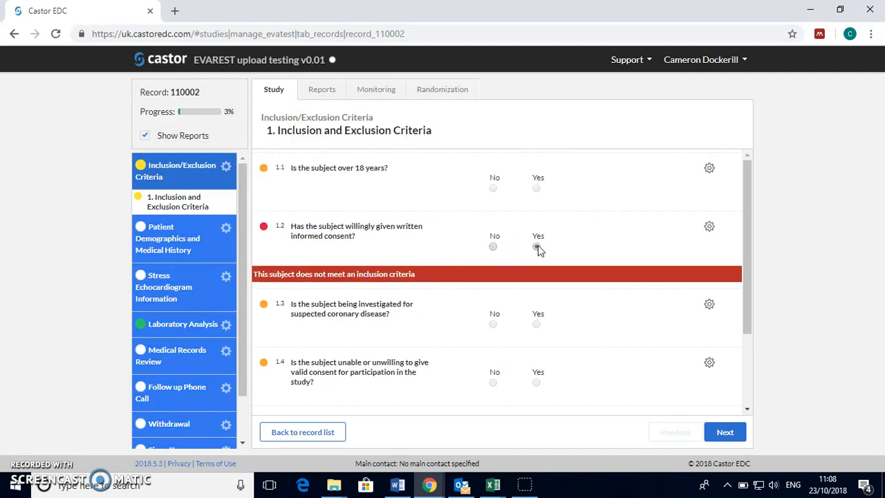
click(537, 246)
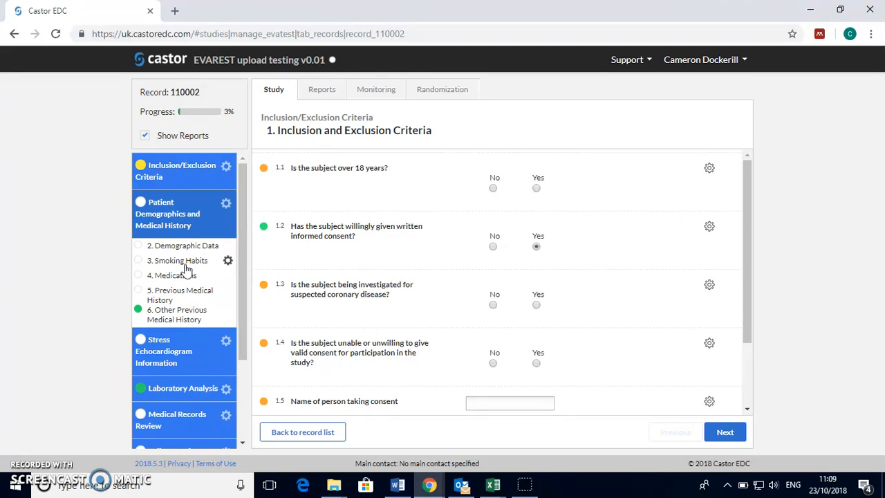
Show the 3. Smoking Habits form and scroll the sidebar to later sections.
click(181, 260)
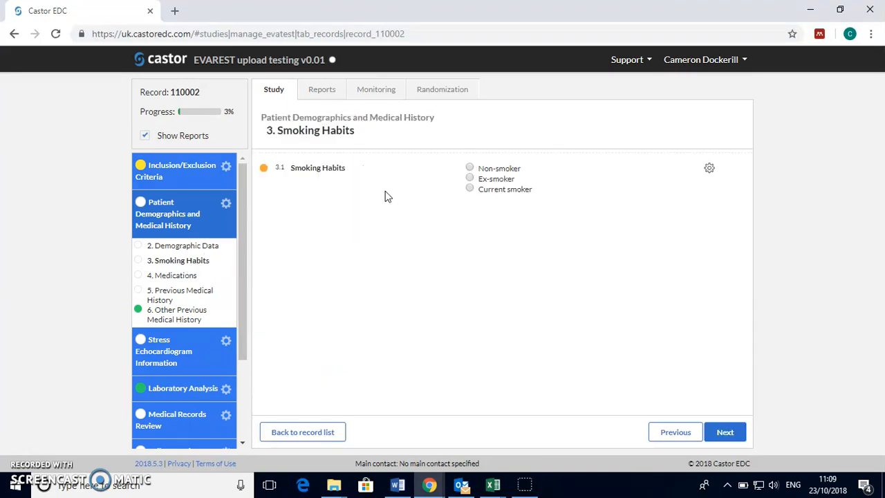
mouse_move(301, 188)
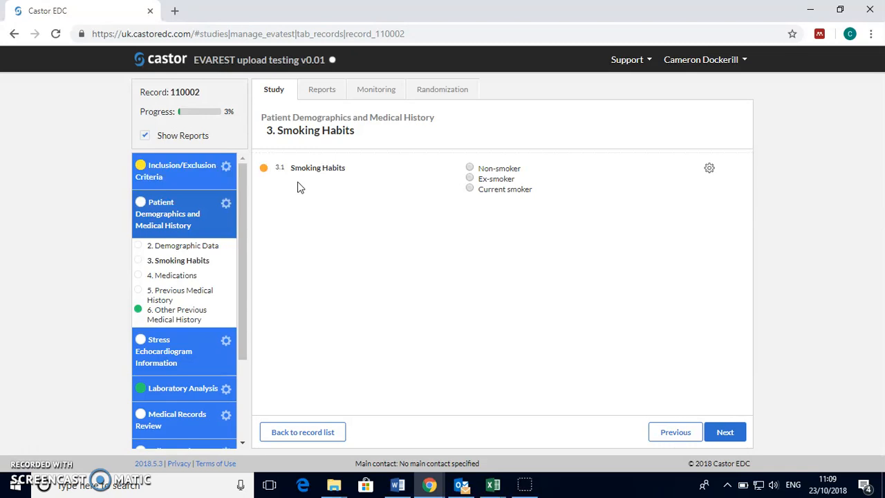
mouse_move(220, 260)
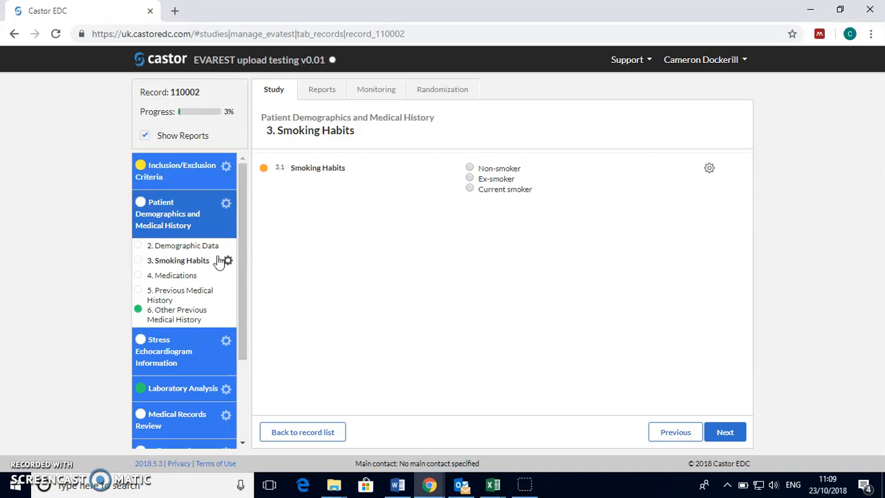
scroll(down, 3)
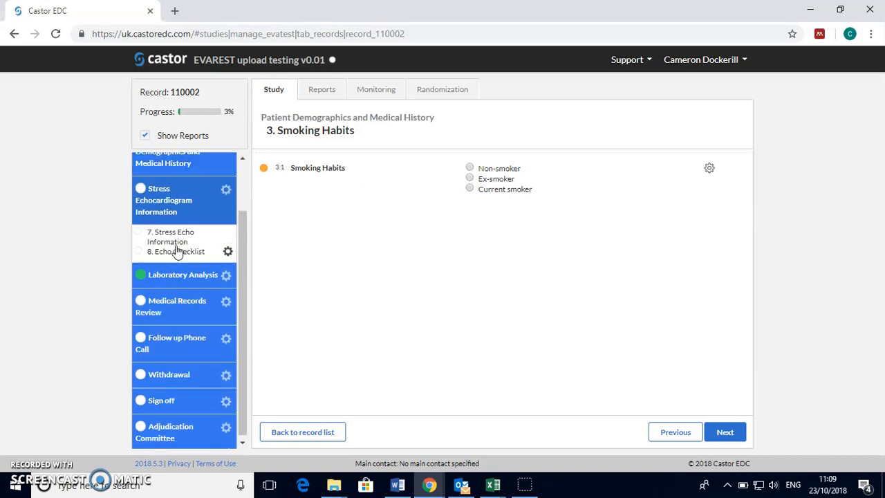
Show the Stress Echo Information form and answer Stress Echo Performed as Yes.
click(172, 236)
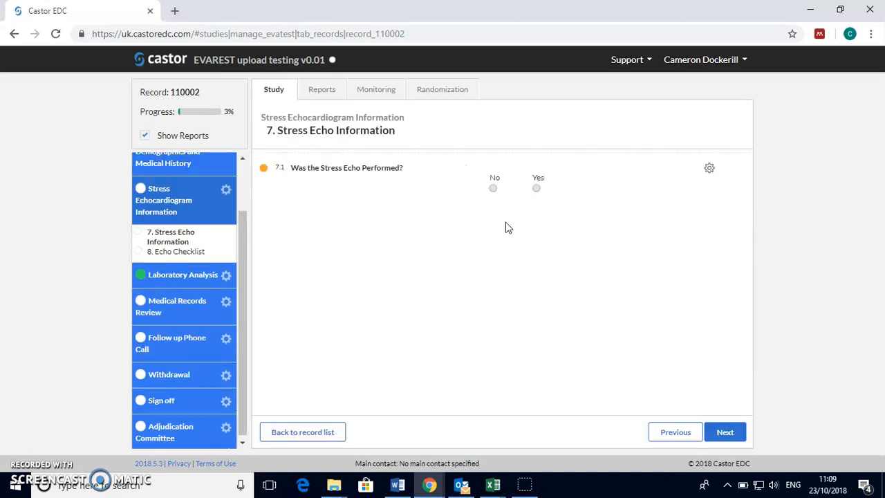
click(537, 188)
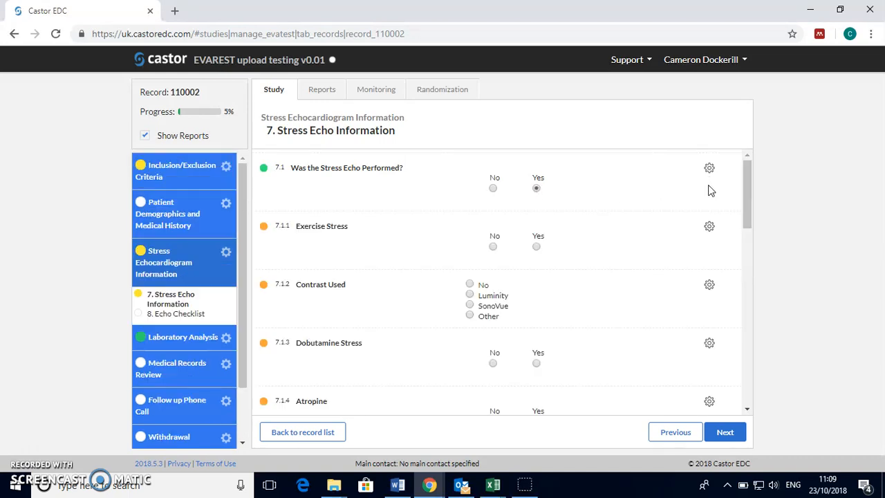
scroll(down, 3)
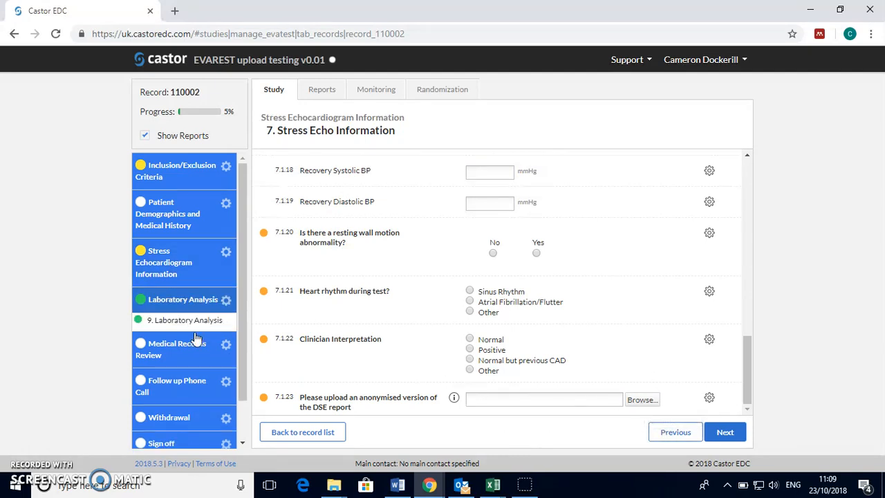
Show the 9. Laboratory Analysis form with its empty lipid fields.
click(185, 320)
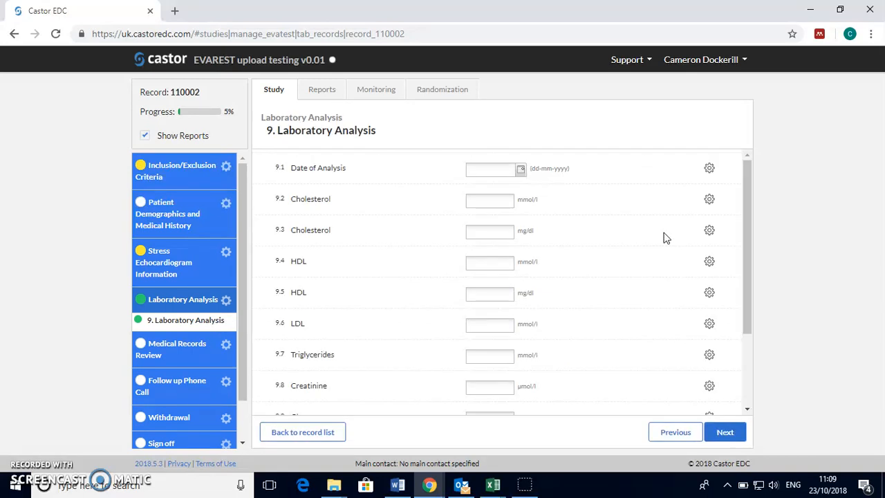
mouse_move(718, 159)
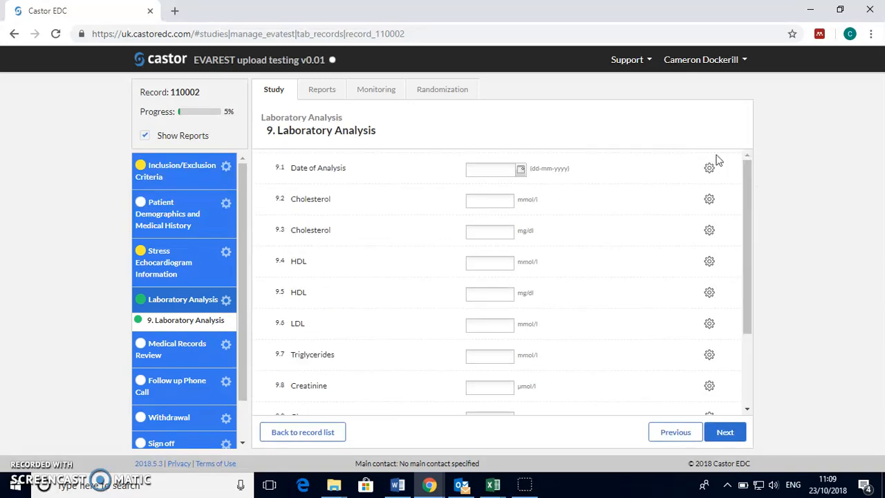
mouse_move(662, 180)
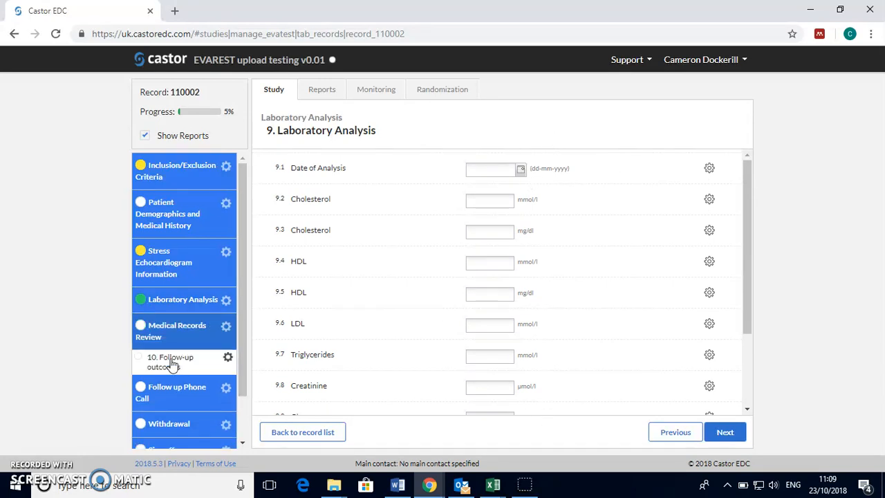
View the Follow-up outcomes form, then the Follow Up Telephone Call form.
click(171, 363)
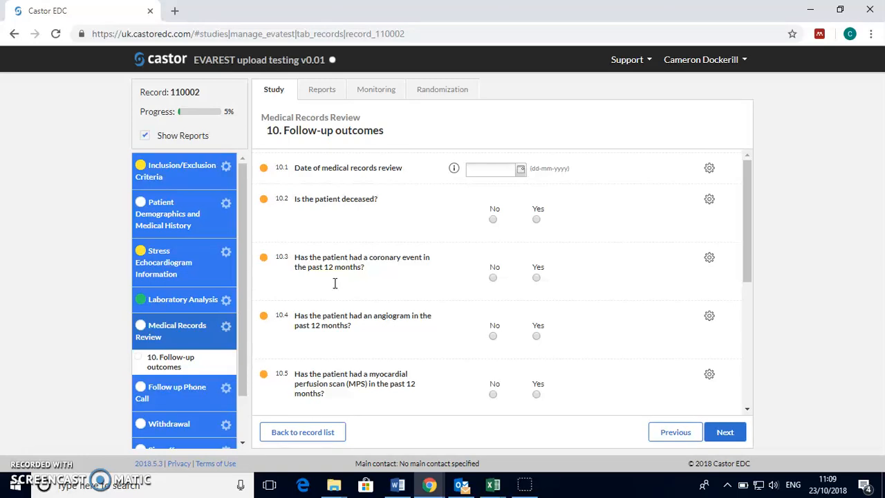
scroll(down, 3)
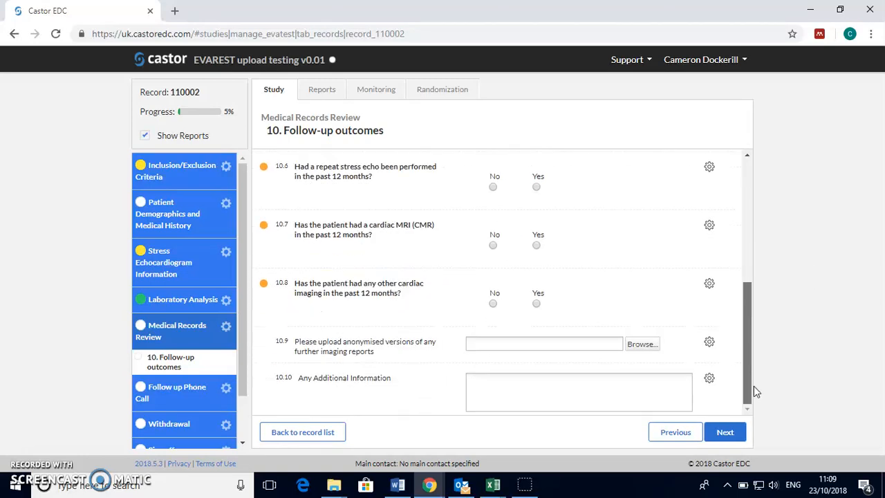
click(724, 432)
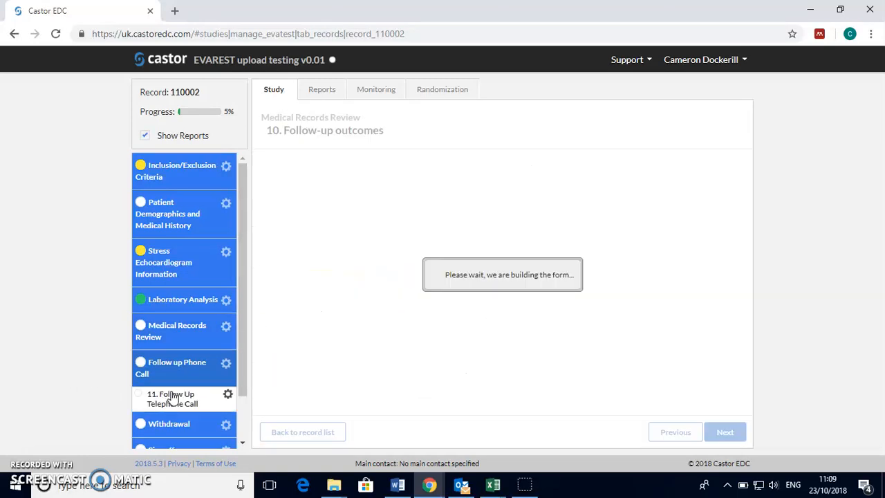
click(172, 398)
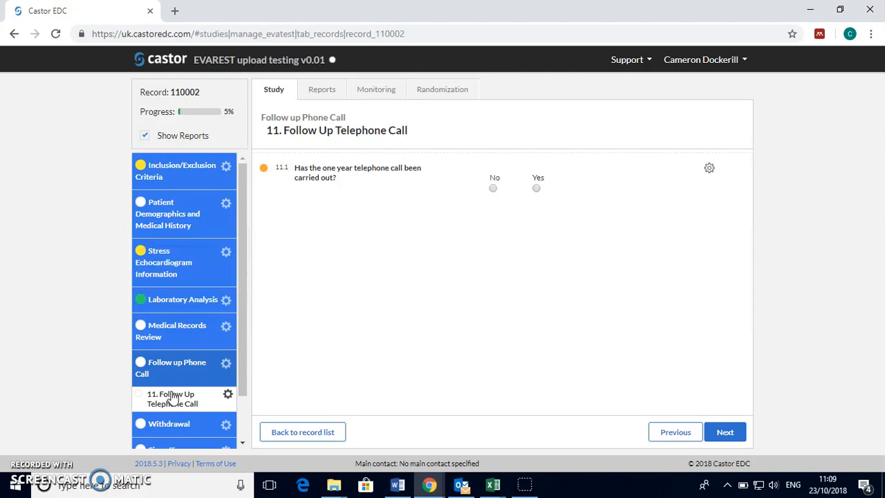
scroll(down, 3)
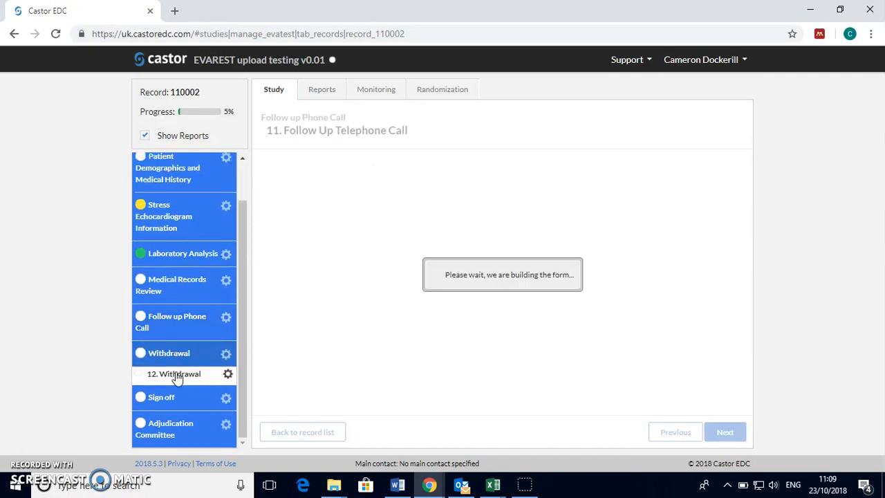
View the Withdrawal form and finish on the 13. Sign off form.
click(174, 374)
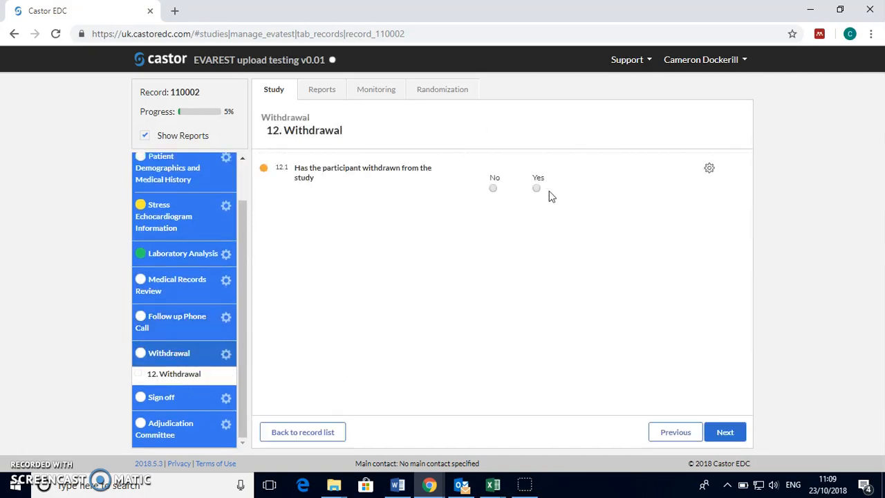
click(161, 379)
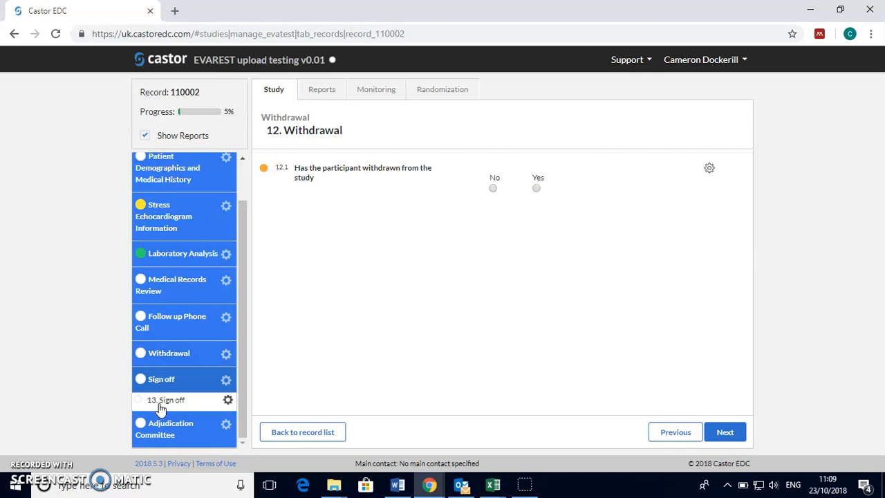
click(166, 399)
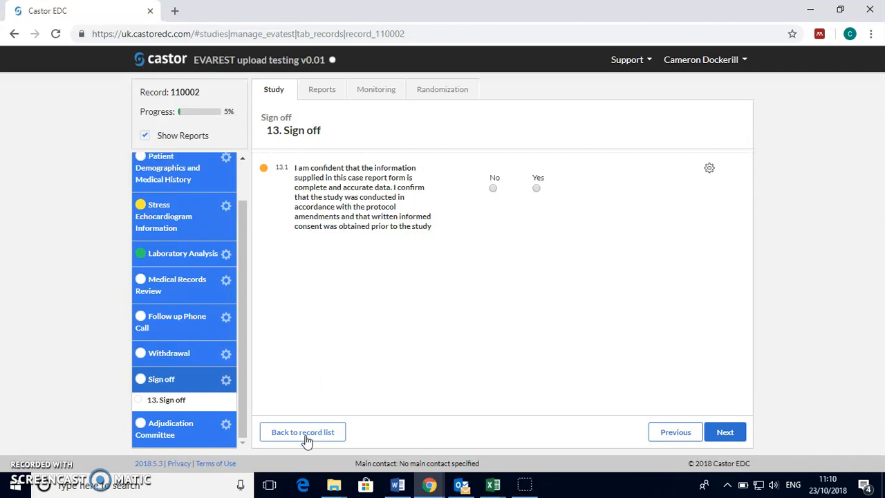
Return to the record list, briefly reopening record 110002 before going back again.
click(301, 431)
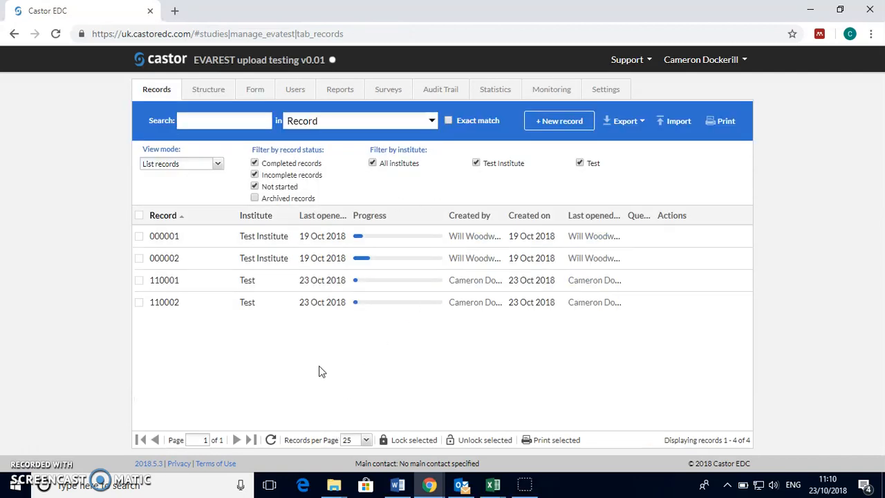
mouse_move(426, 301)
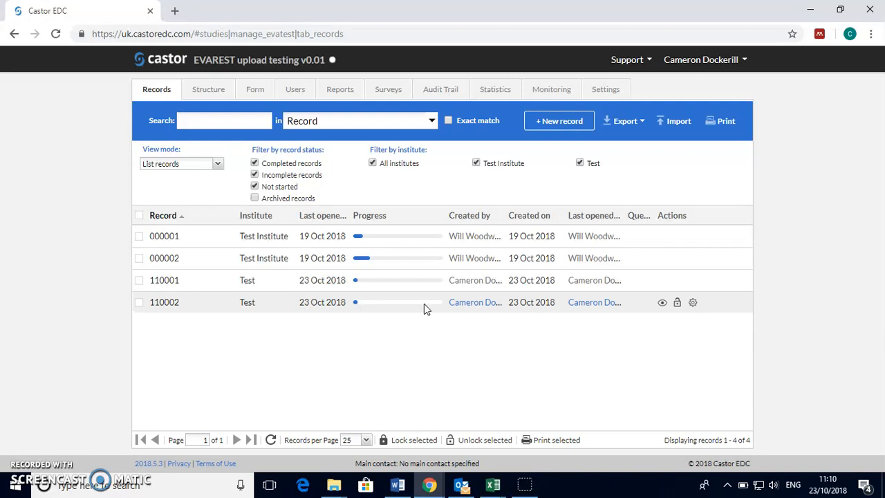
mouse_move(356, 343)
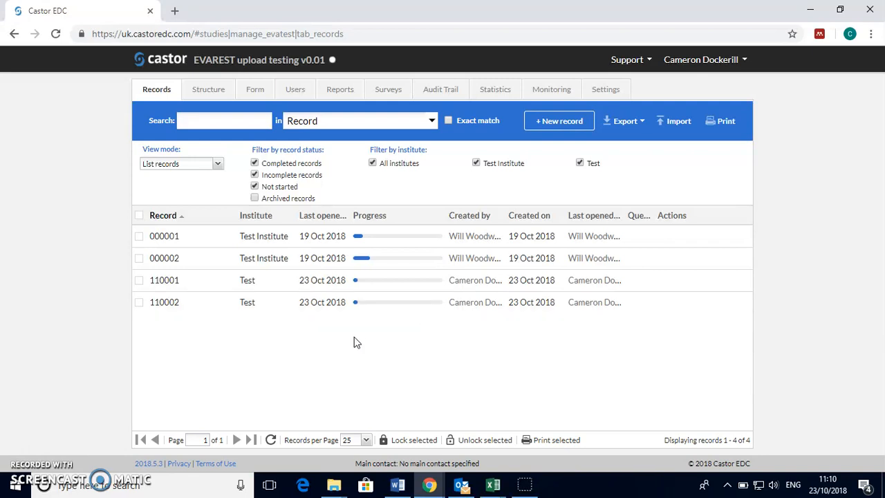
click(164, 302)
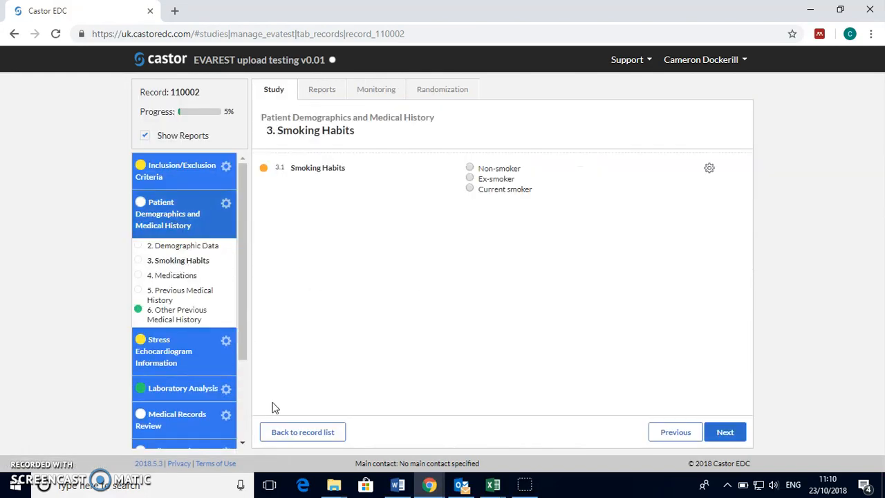
click(301, 431)
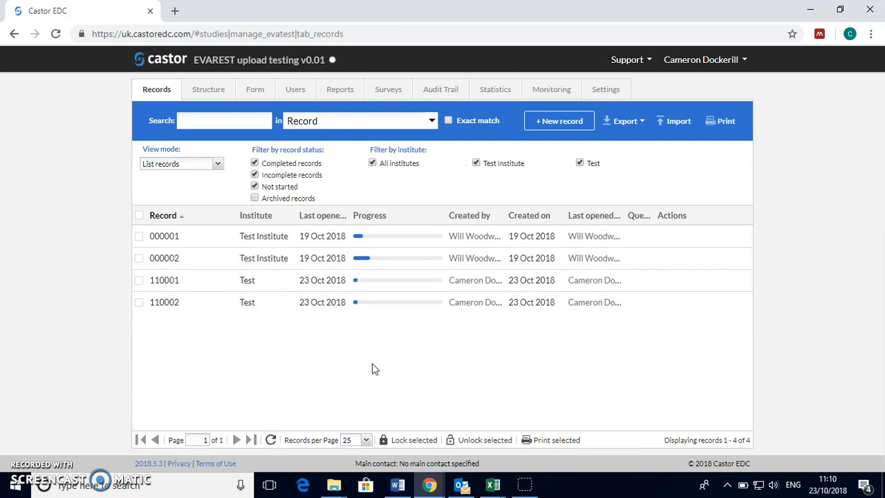